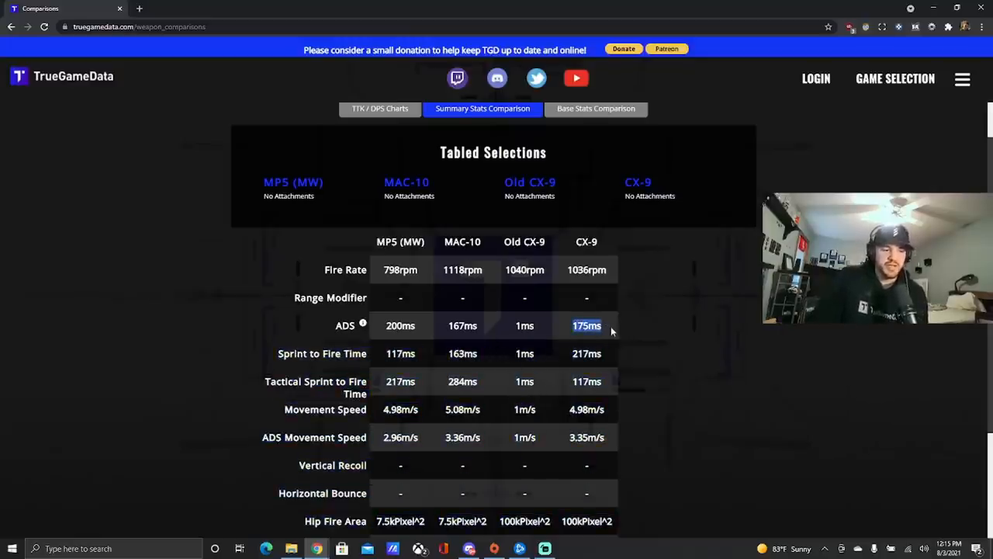
- Review the summary stats table, highlighting hip fire area and the CX-9's 350 m/s bullet velocity
{"action": "scroll", "scroll_direction": "down", "scroll_amount": 3}
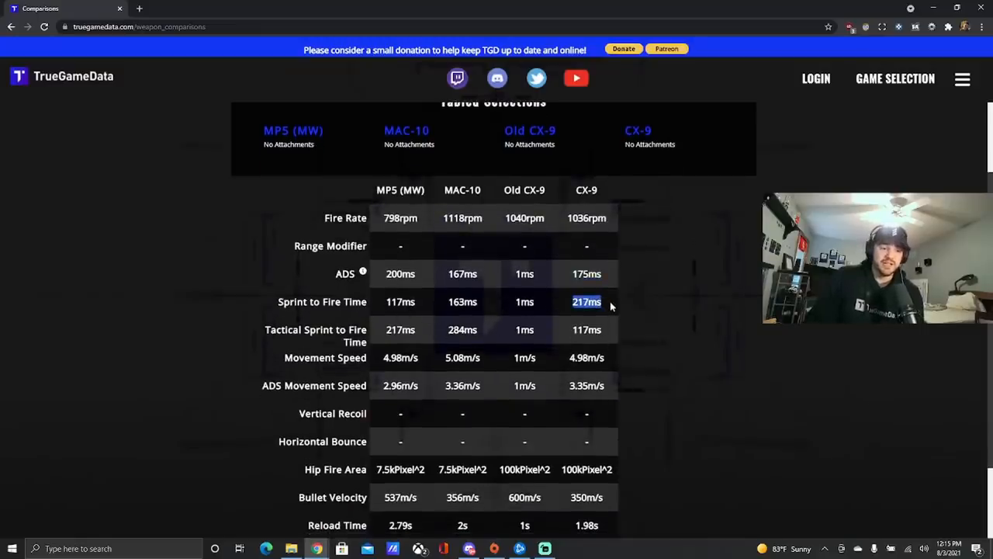
{"action": "mouse_move", "coordinate": [628, 320]}
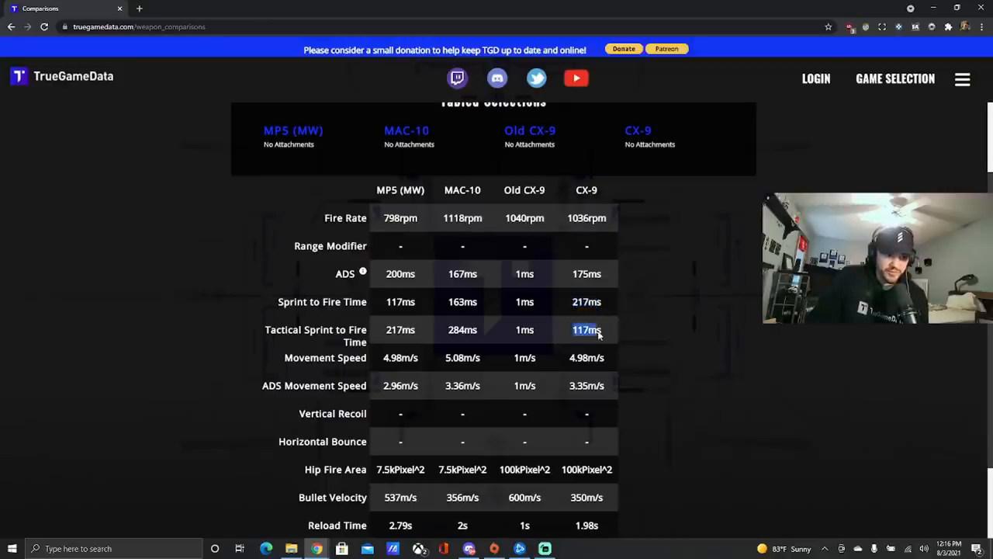
{"action": "mouse_move", "coordinate": [587, 302]}
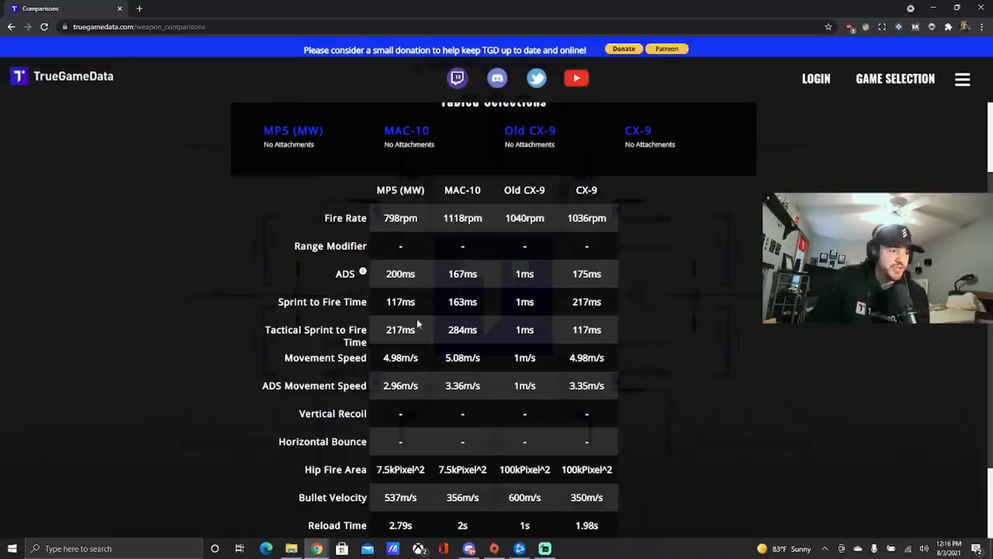
{"action": "double_click", "coordinate": [400, 358]}
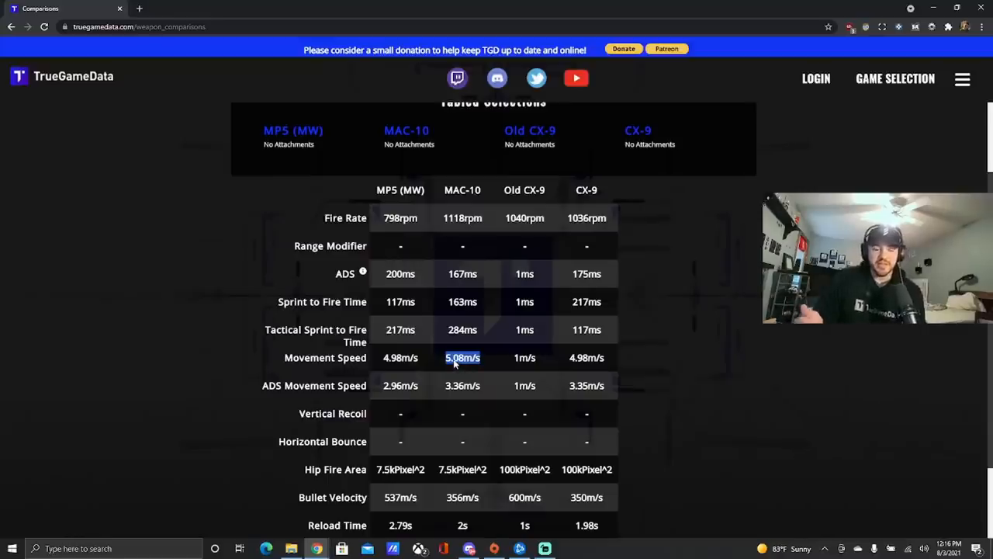
{"action": "mouse_move", "coordinate": [543, 359]}
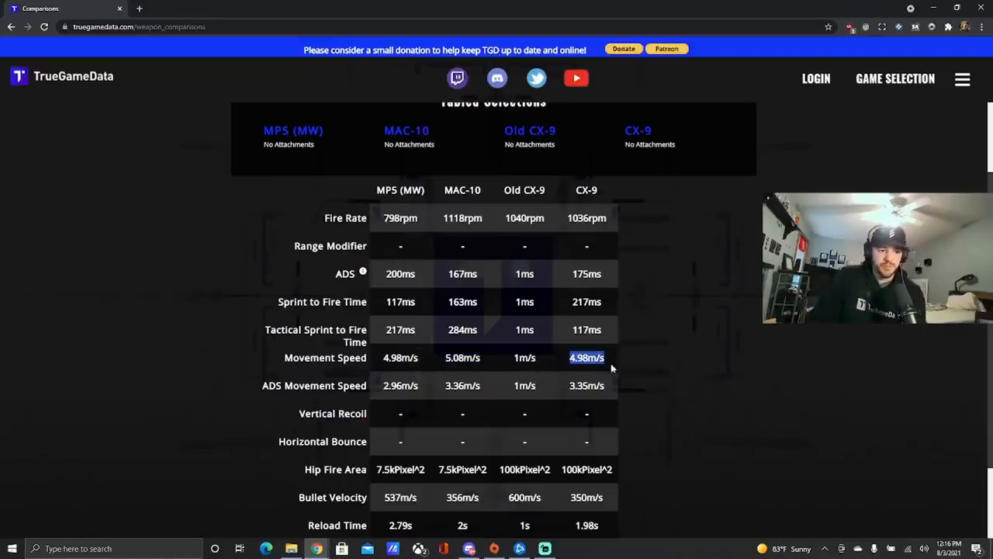
{"action": "mouse_move", "coordinate": [423, 394]}
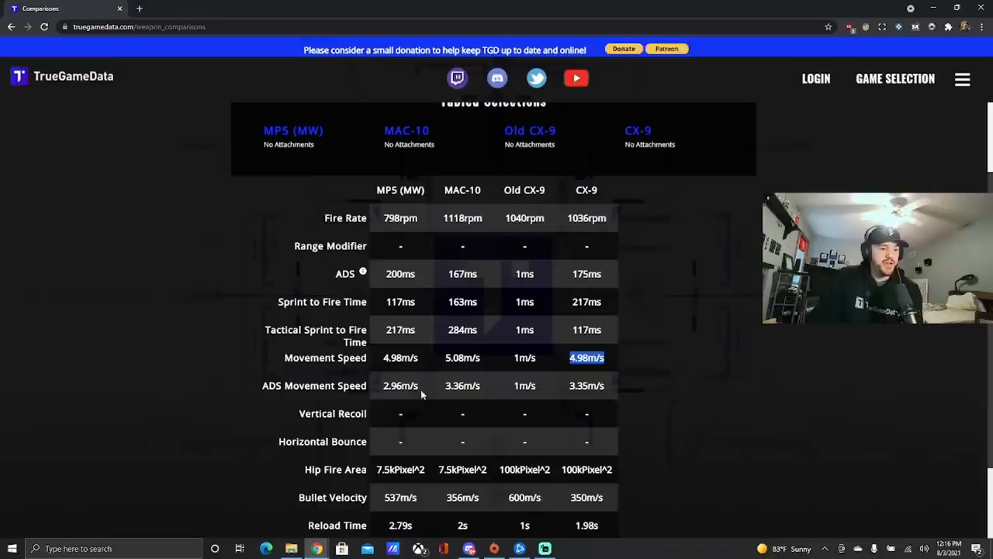
{"action": "mouse_move", "coordinate": [629, 402]}
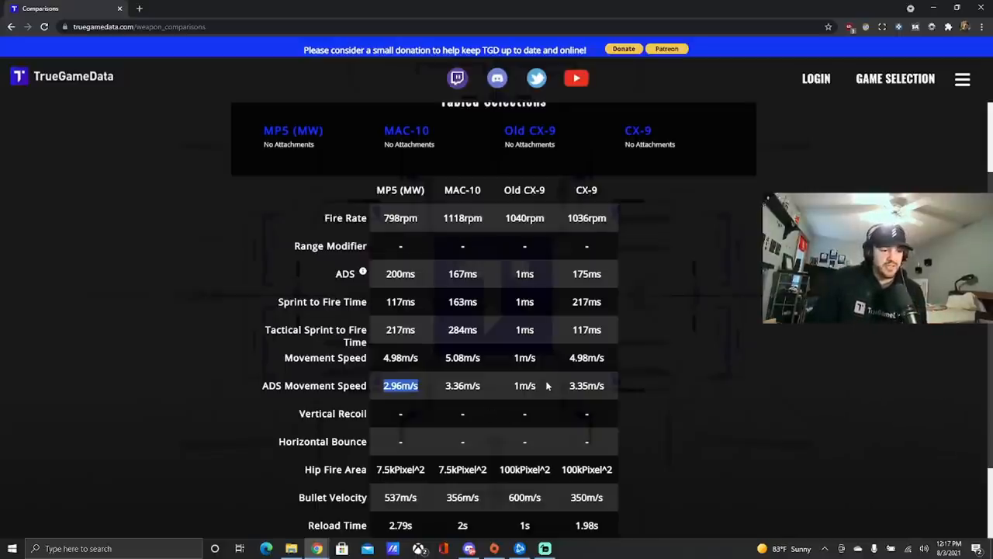
{"action": "scroll", "scroll_direction": "down", "scroll_amount": 3}
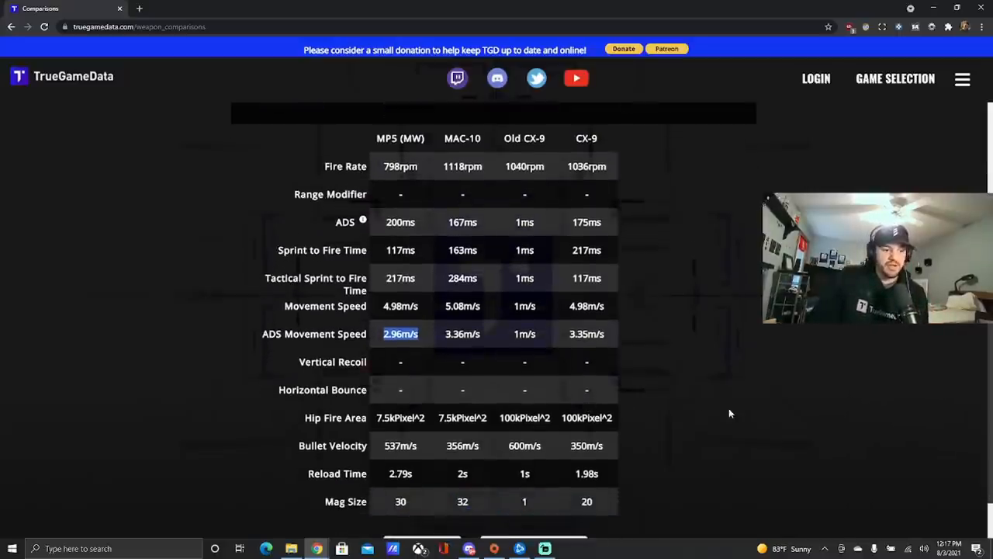
{"action": "scroll", "scroll_direction": "down", "scroll_amount": 3}
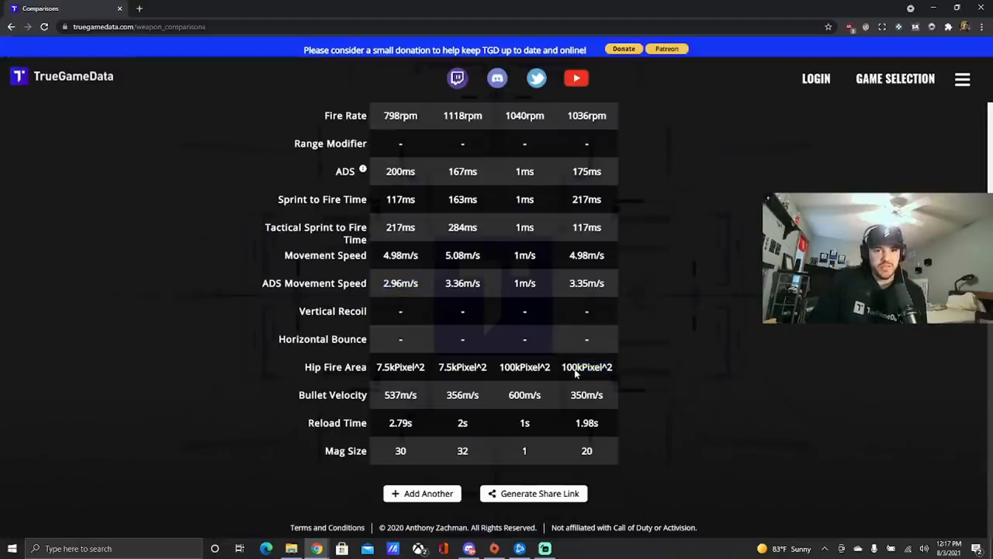
{"action": "double_click", "coordinate": [400, 366]}
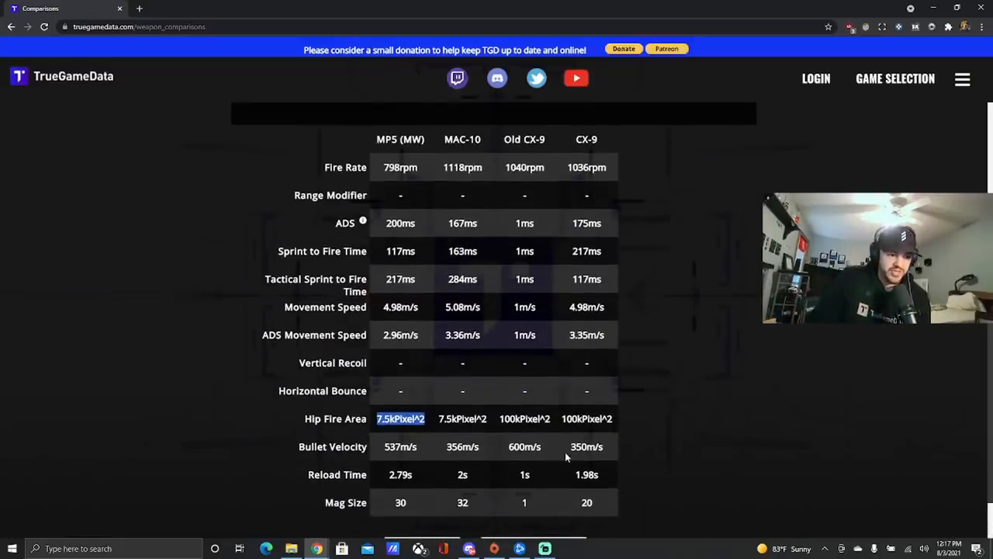
{"action": "double_click", "coordinate": [586, 447]}
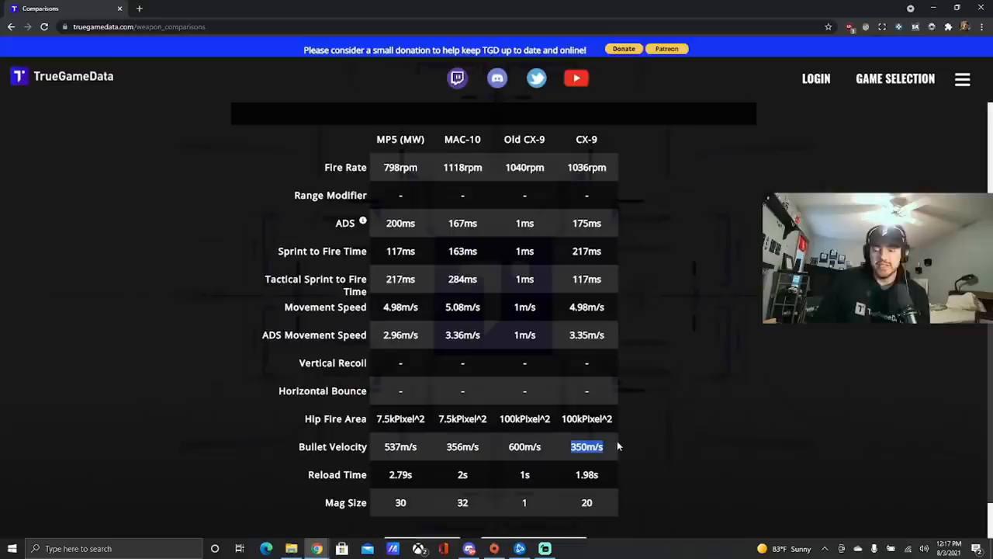
{"action": "mouse_move", "coordinate": [695, 468]}
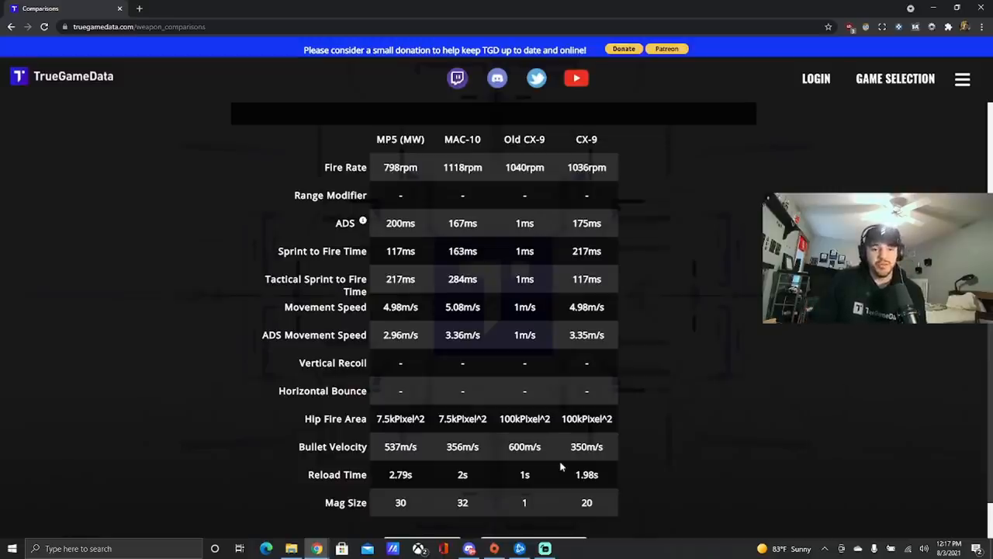
- Scroll to the CX-9's mag size of 20, then switch to Base Stats Comparison
{"action": "scroll", "scroll_direction": "down", "scroll_amount": 3}
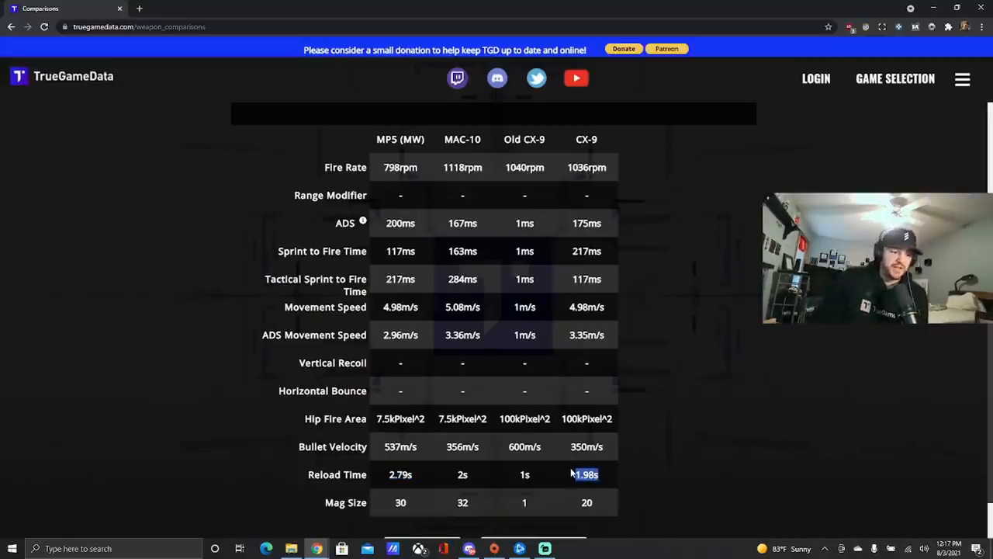
{"action": "scroll", "scroll_direction": "down", "scroll_amount": 3}
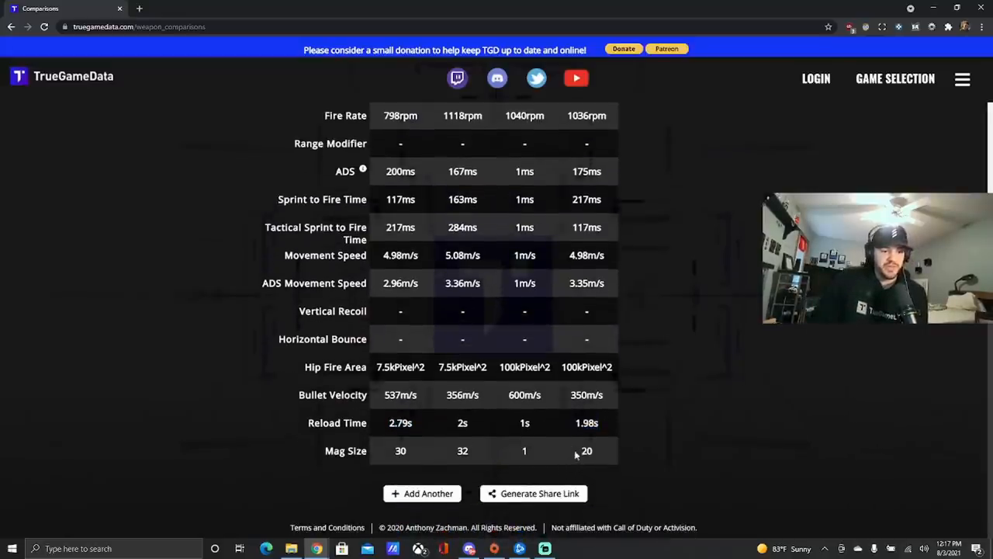
{"action": "double_click", "coordinate": [587, 450]}
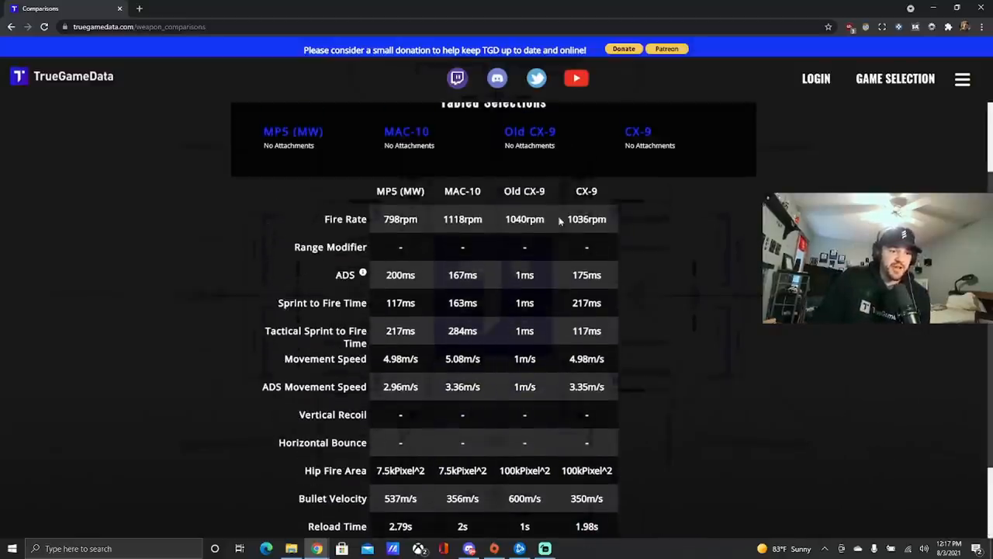
{"action": "scroll", "scroll_direction": "down", "scroll_amount": 3}
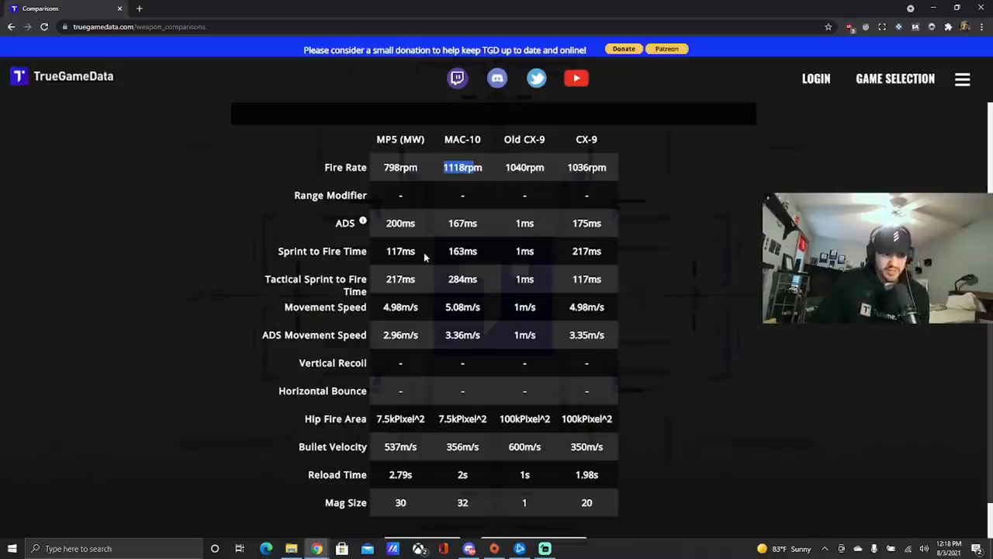
{"action": "mouse_move", "coordinate": [576, 395]}
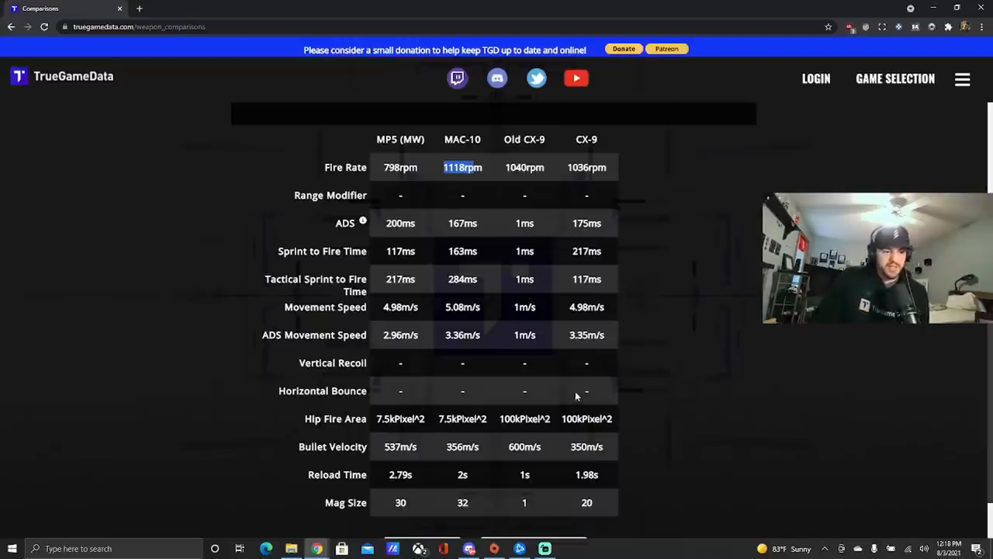
{"action": "left_click", "coordinate": [598, 160]}
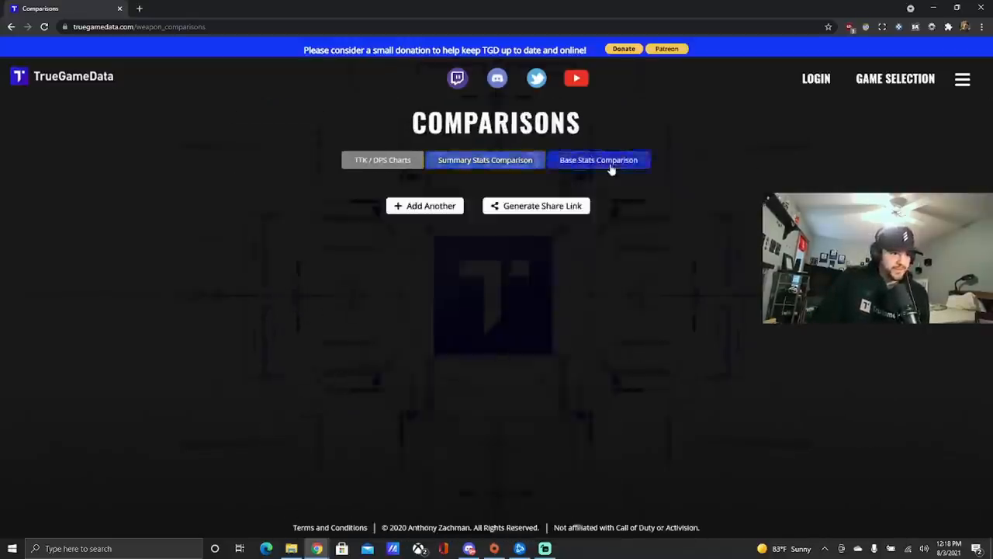
- Open the base stats cards and scroll to the Old CX-9's head damage
{"action": "left_click", "coordinate": [598, 160]}
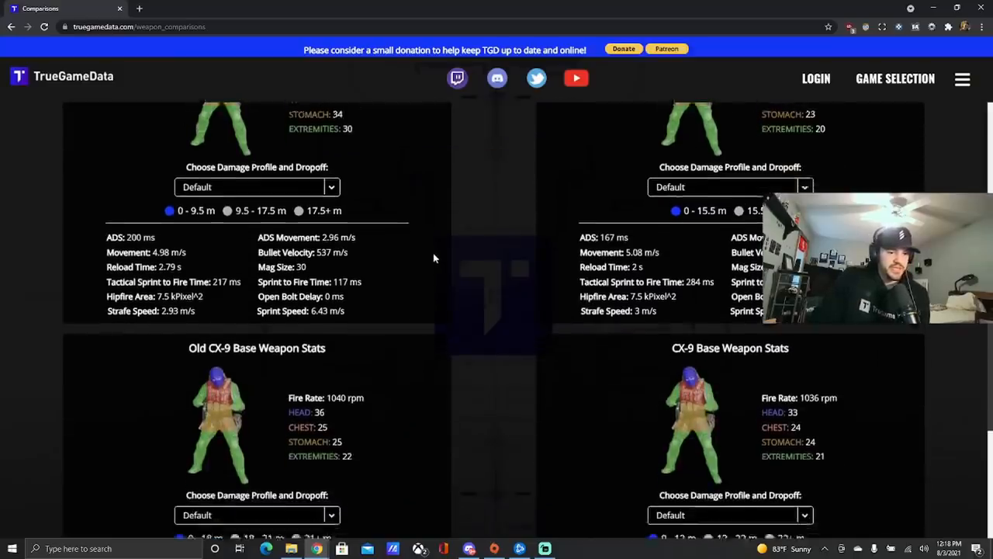
{"action": "scroll", "scroll_direction": "down", "scroll_amount": 3}
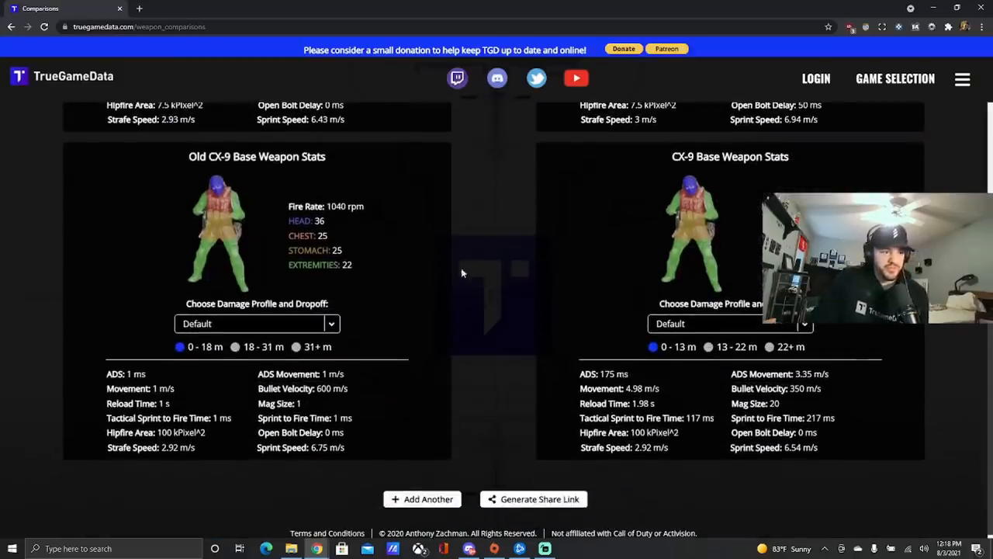
{"action": "mouse_move", "coordinate": [412, 261]}
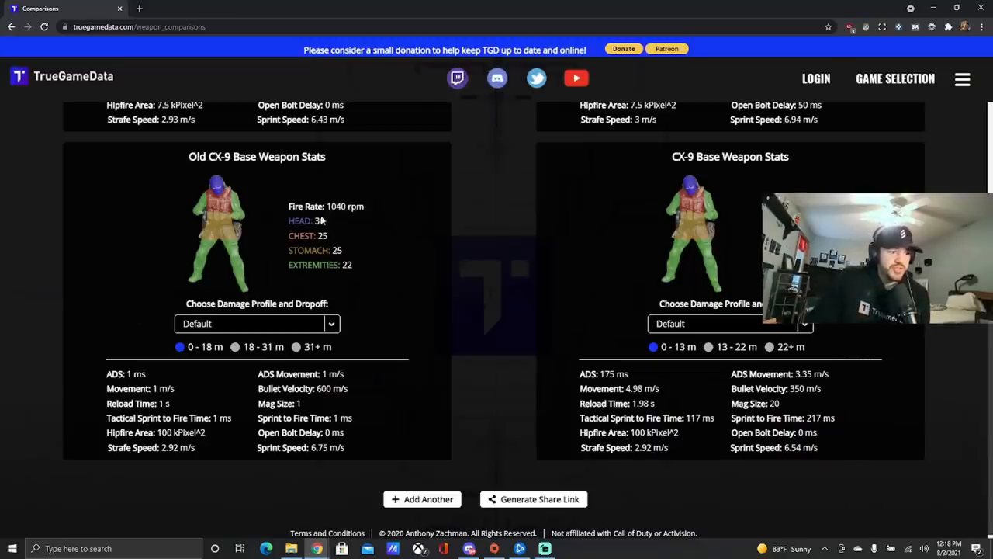
{"action": "double_click", "coordinate": [321, 250]}
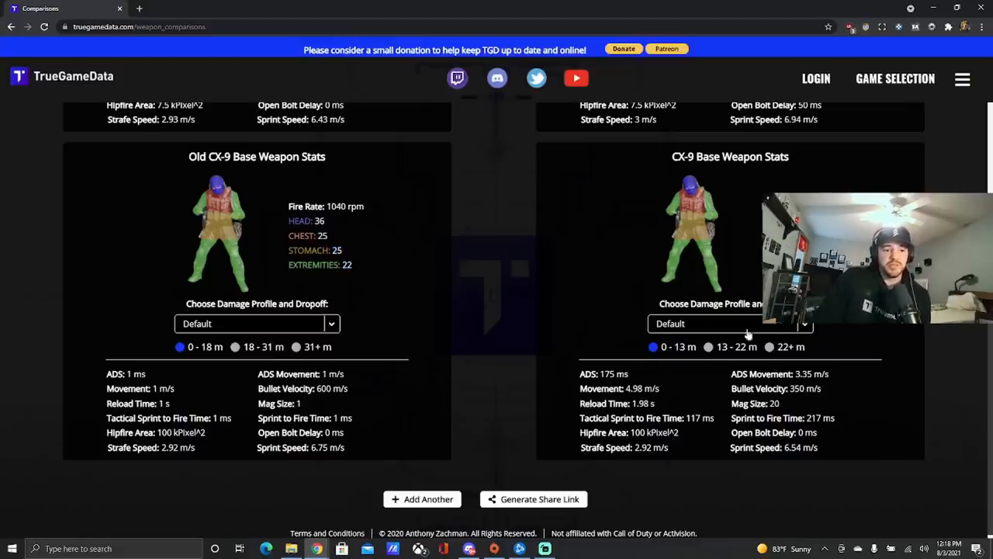
{"action": "mouse_move", "coordinate": [671, 365]}
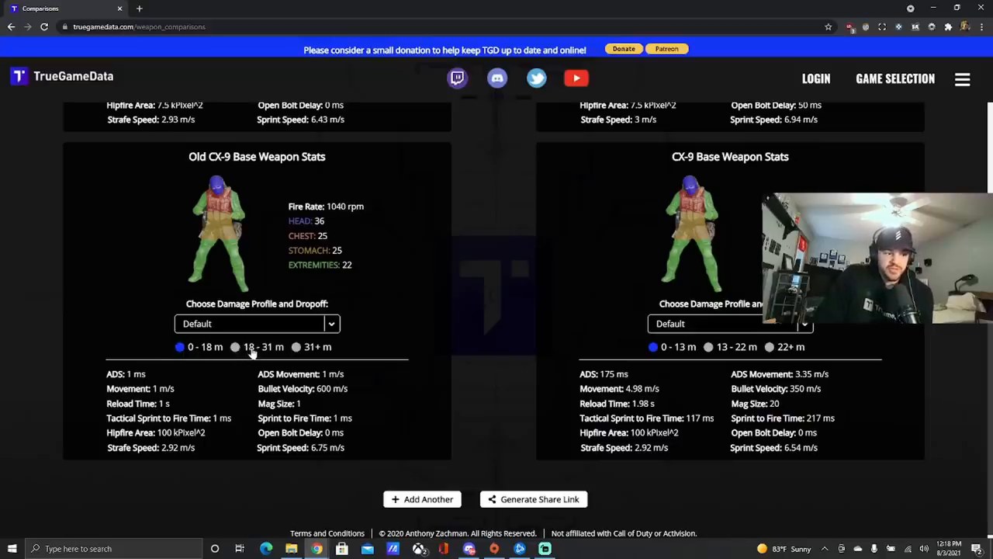
- Switch the Old CX-9 card to its 18–31 m damage range
{"action": "left_click", "coordinate": [236, 347]}
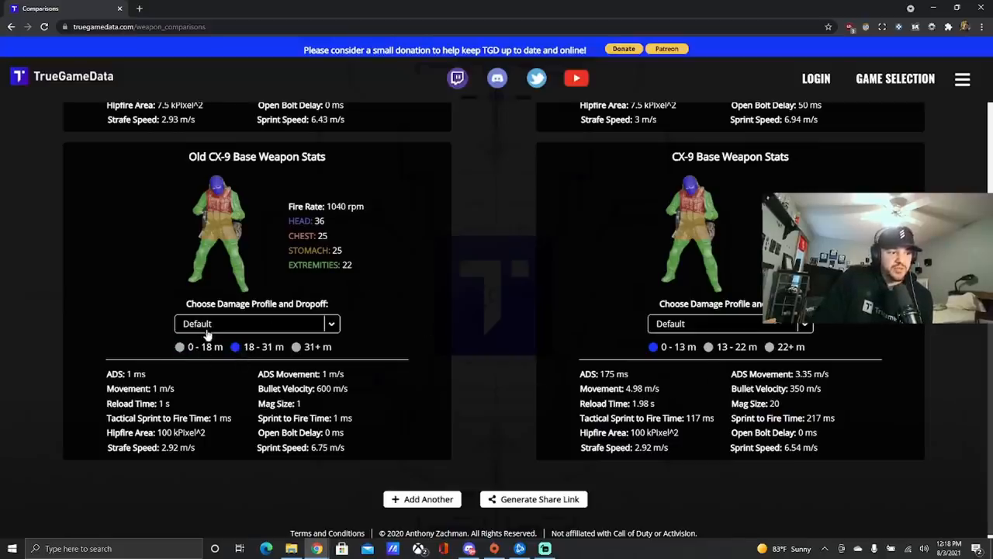
- Cycle the Old CX-9 card through 0–18 m, 18–31 m and 31+ m, then select CX-9 0–13 m
{"action": "left_click", "coordinate": [235, 347]}
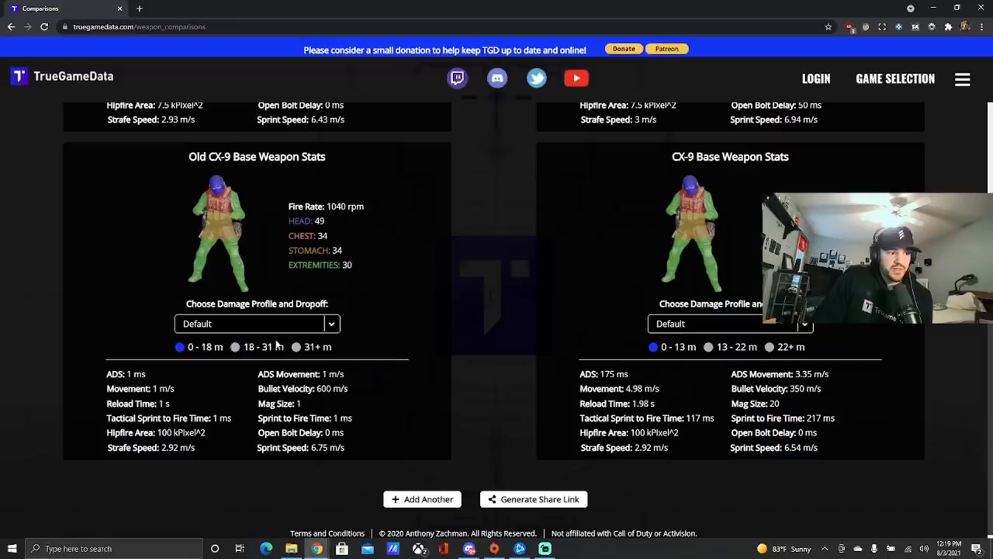
{"action": "left_click", "coordinate": [235, 346]}
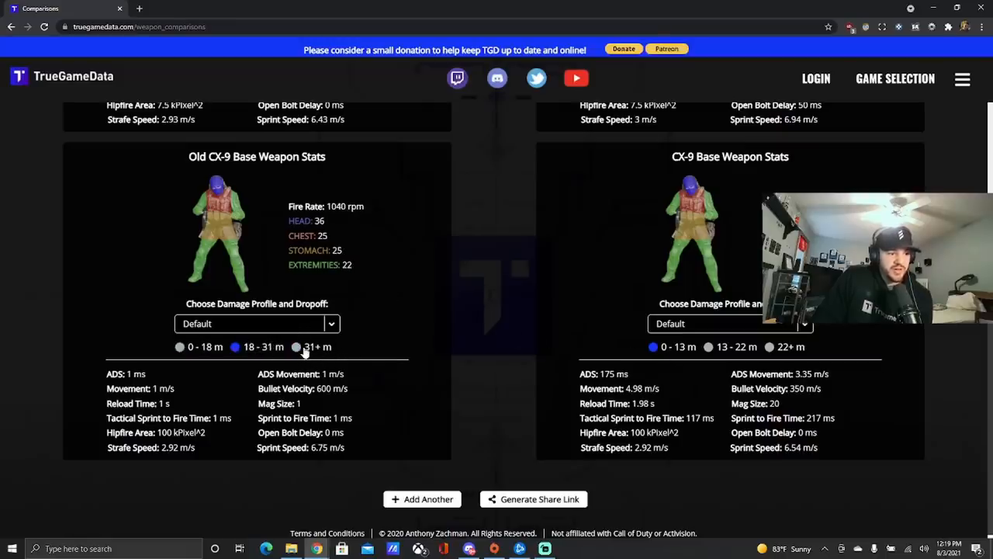
{"action": "left_click", "coordinate": [296, 347]}
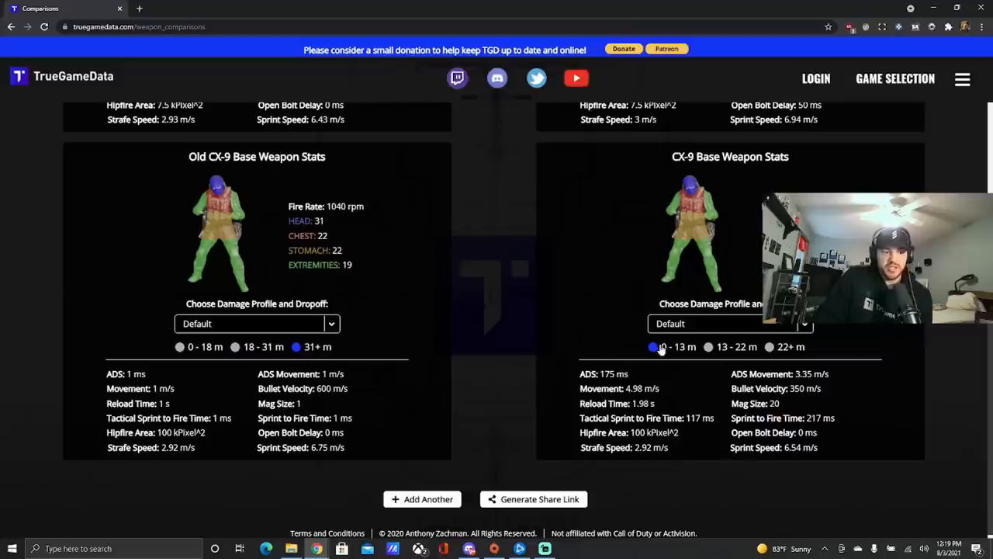
{"action": "left_click", "coordinate": [708, 347]}
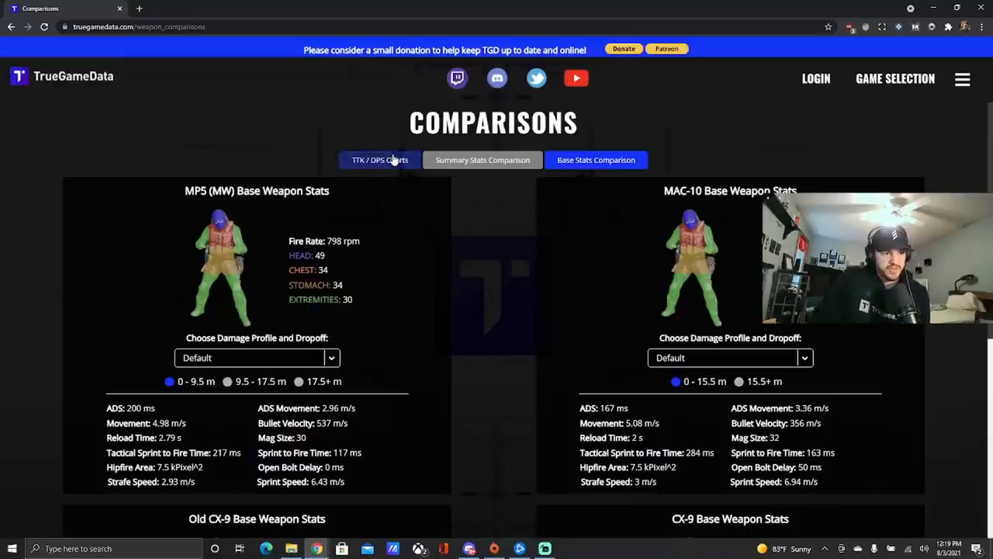
{"action": "left_click", "coordinate": [379, 160]}
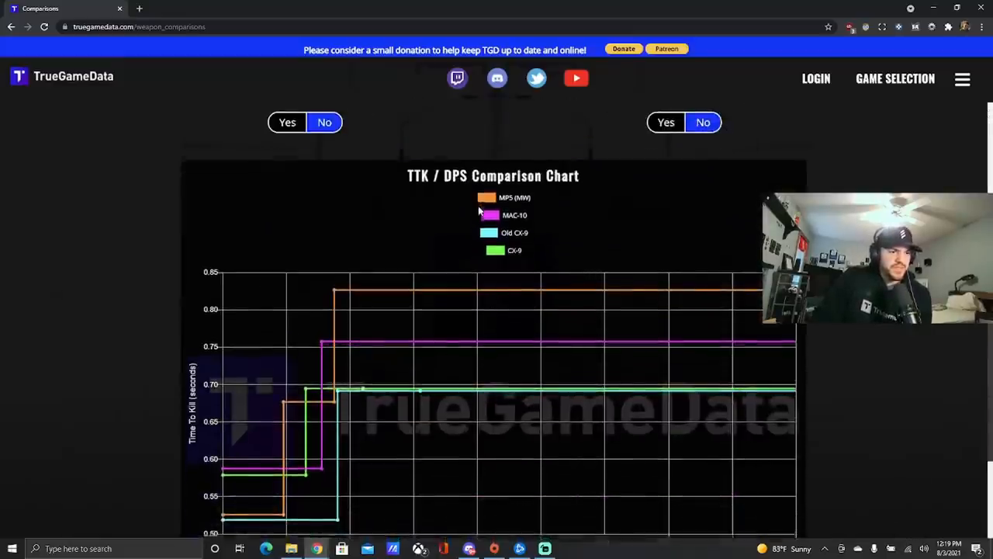
{"action": "scroll", "scroll_direction": "down", "scroll_amount": 3}
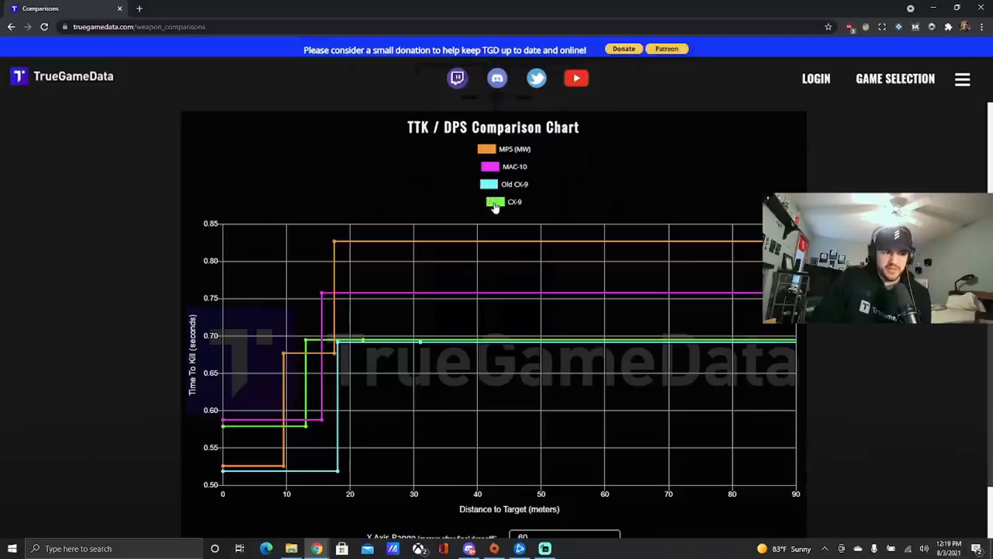
{"action": "mouse_move", "coordinate": [494, 173]}
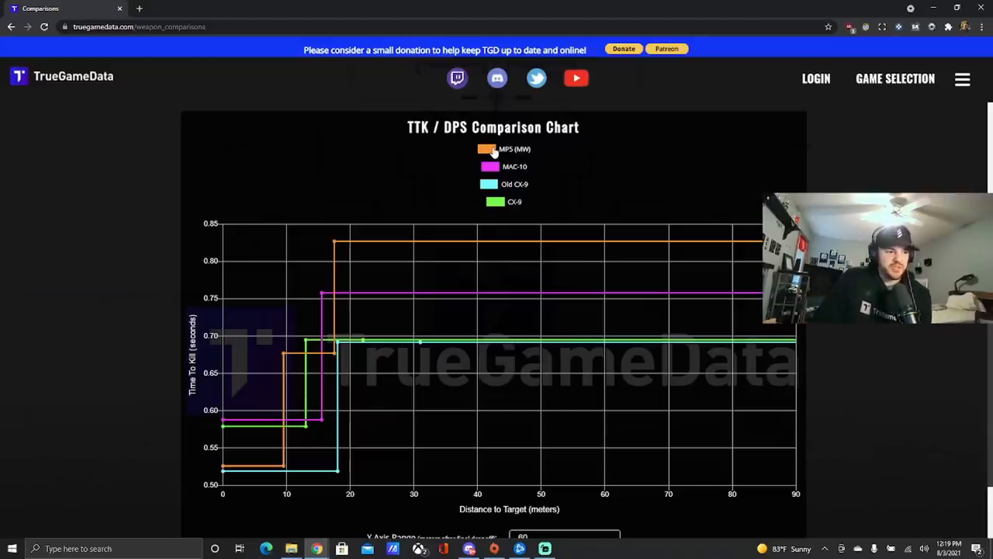
{"action": "mouse_move", "coordinate": [311, 484]}
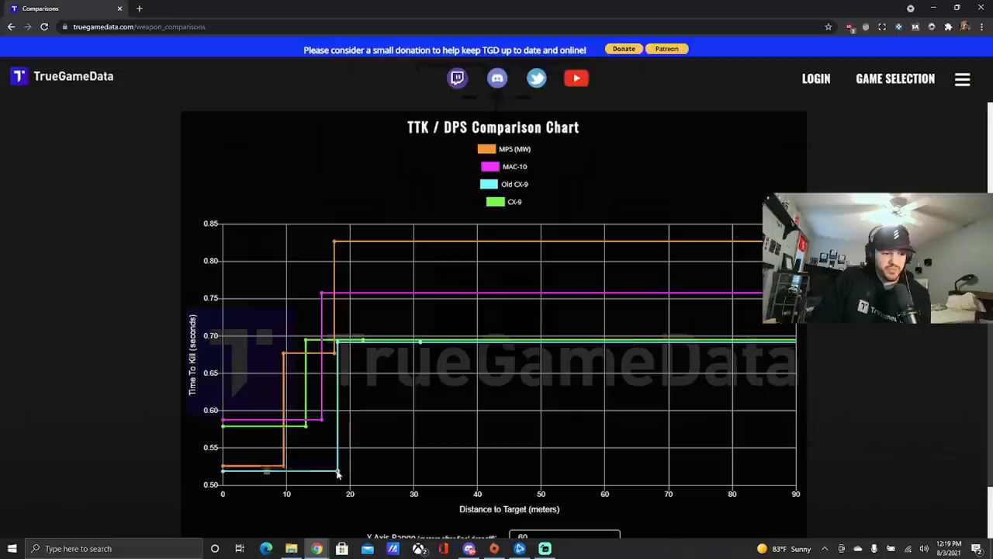
{"action": "mouse_move", "coordinate": [340, 472]}
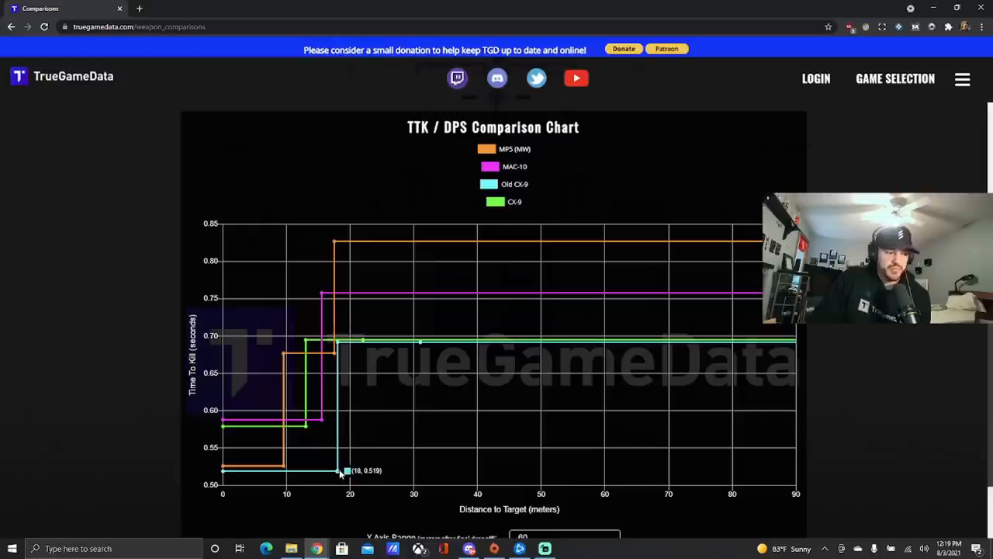
{"action": "mouse_move", "coordinate": [359, 410]}
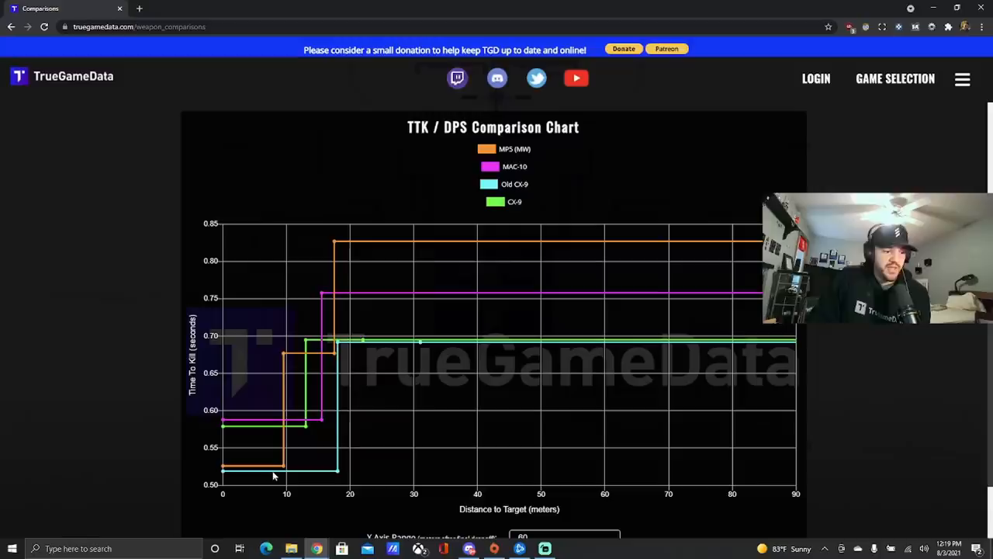
{"action": "mouse_move", "coordinate": [308, 428]}
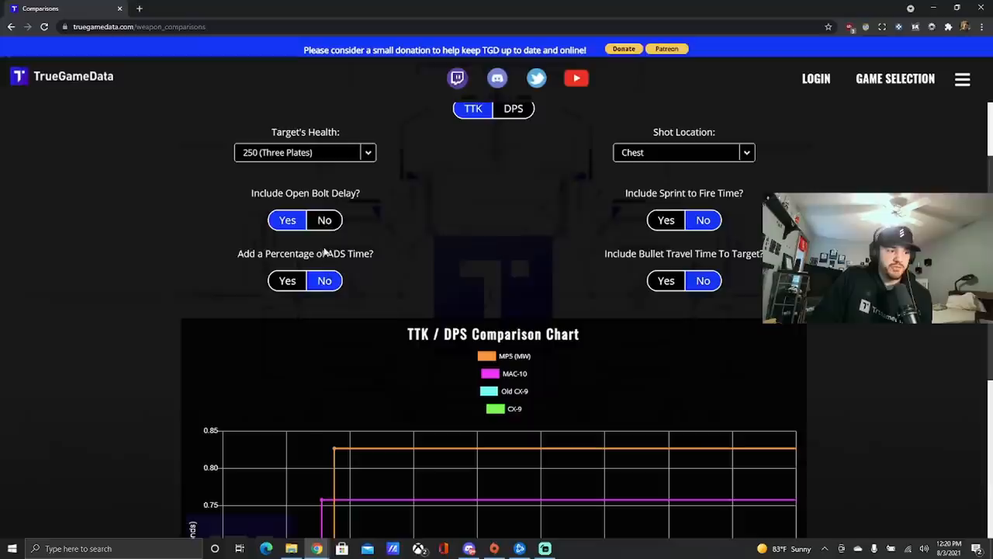
- Exclude open bolt delay and scroll back to the chart showing the MAC-10 near 0.71 s
{"action": "scroll", "scroll_direction": "down", "scroll_amount": 3}
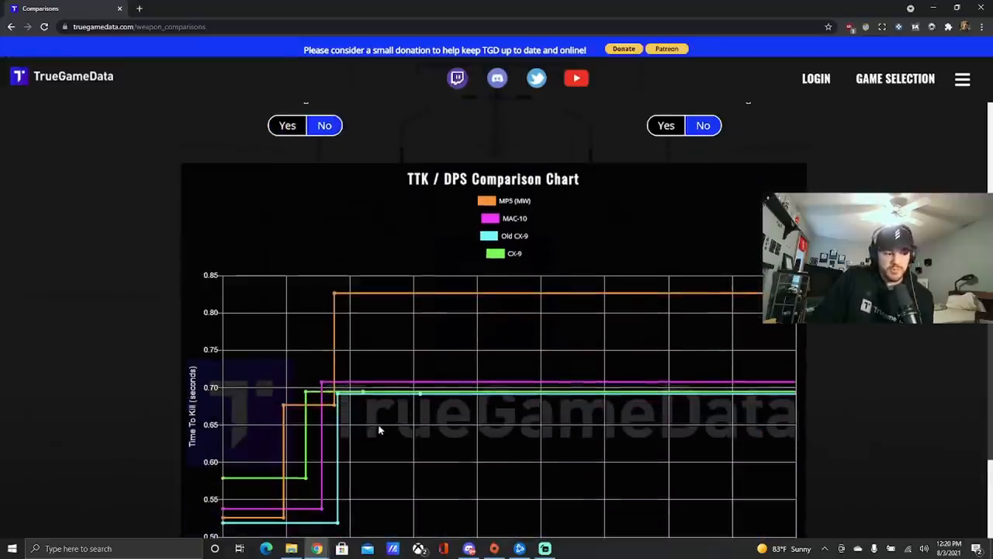
{"action": "scroll", "scroll_direction": "down", "scroll_amount": 3}
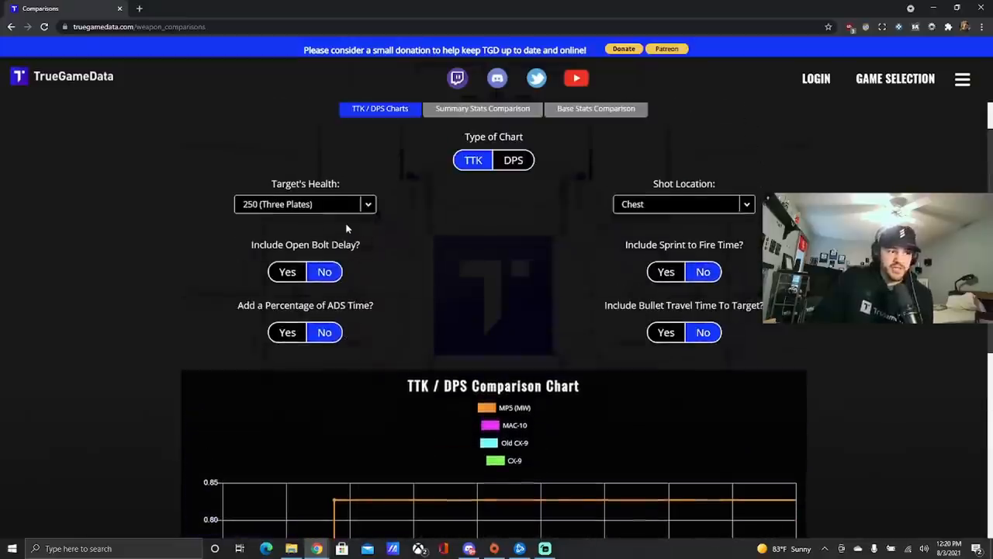
{"action": "scroll", "scroll_direction": "down", "scroll_amount": 3}
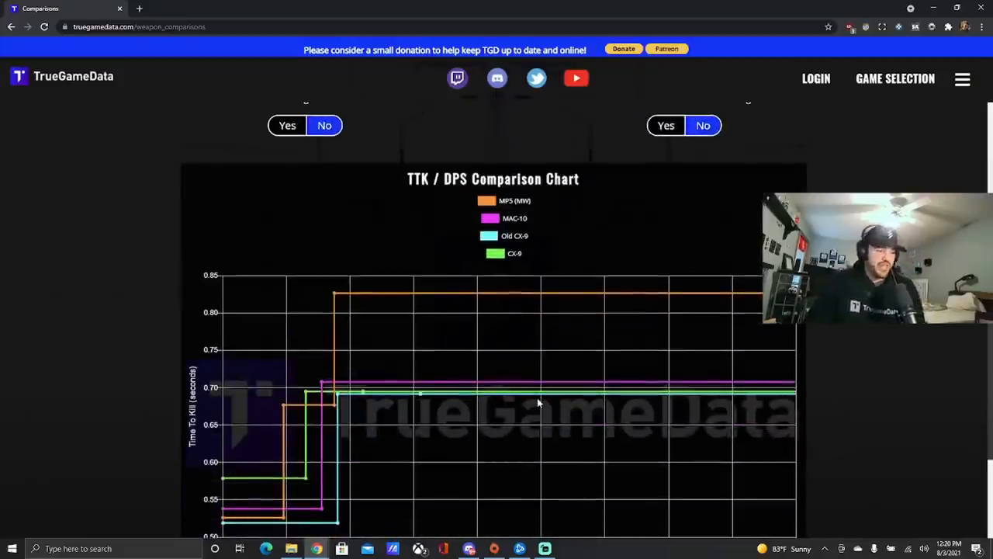
{"action": "mouse_move", "coordinate": [486, 310]}
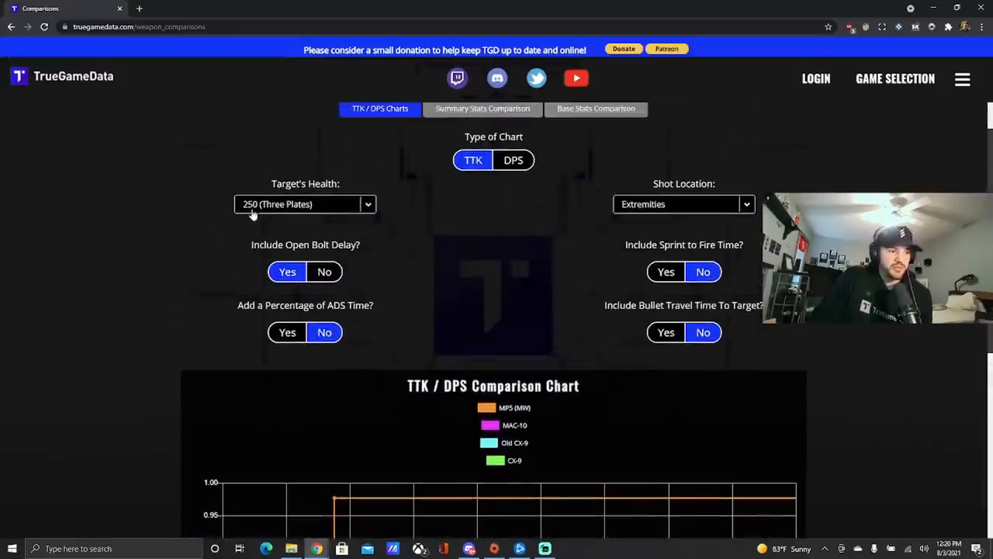
- Scroll through the extremities TTK chart with open bolt delay included for all four SMGs
{"action": "scroll", "scroll_direction": "down", "scroll_amount": 3}
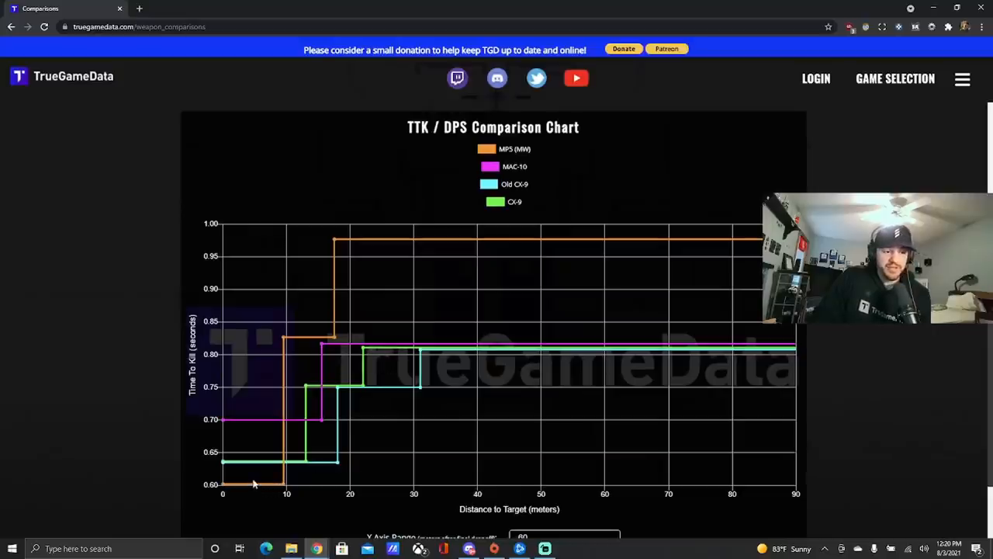
{"action": "mouse_move", "coordinate": [309, 461]}
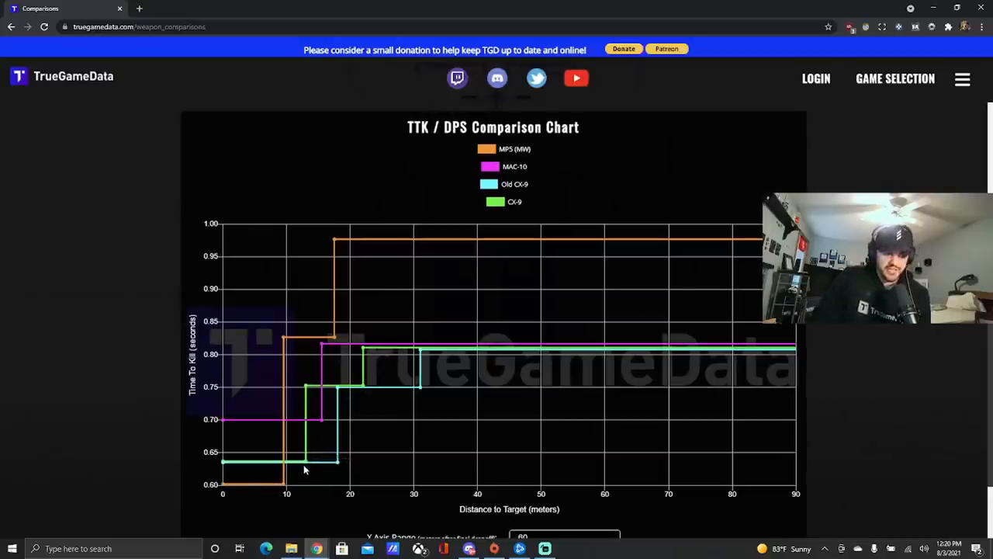
{"action": "mouse_move", "coordinate": [326, 415]}
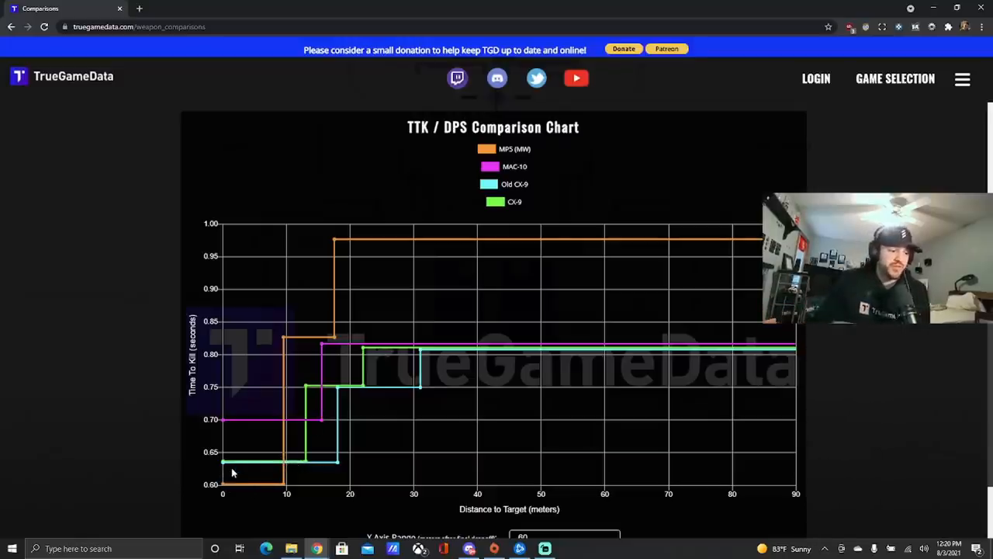
{"action": "mouse_move", "coordinate": [241, 442]}
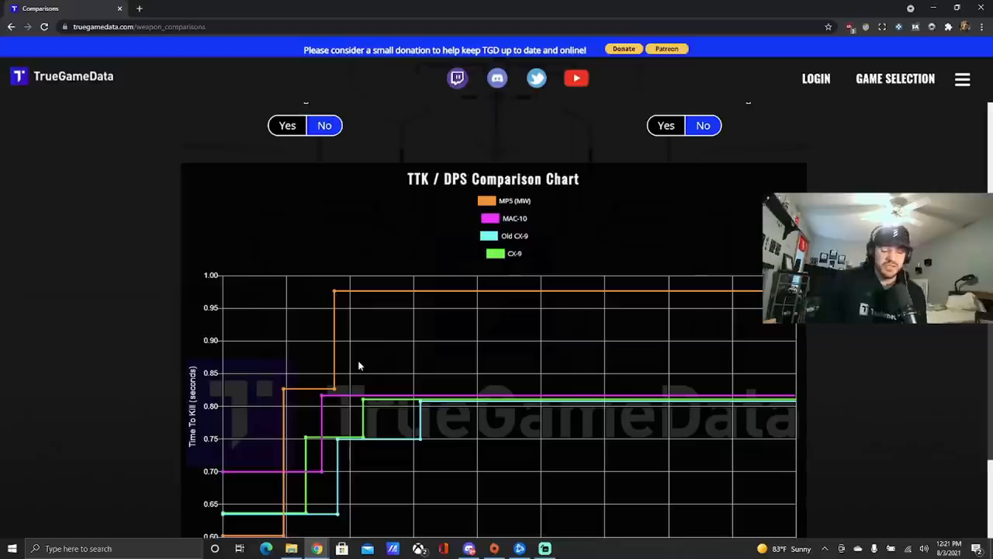
{"action": "scroll", "scroll_direction": "down", "scroll_amount": 3}
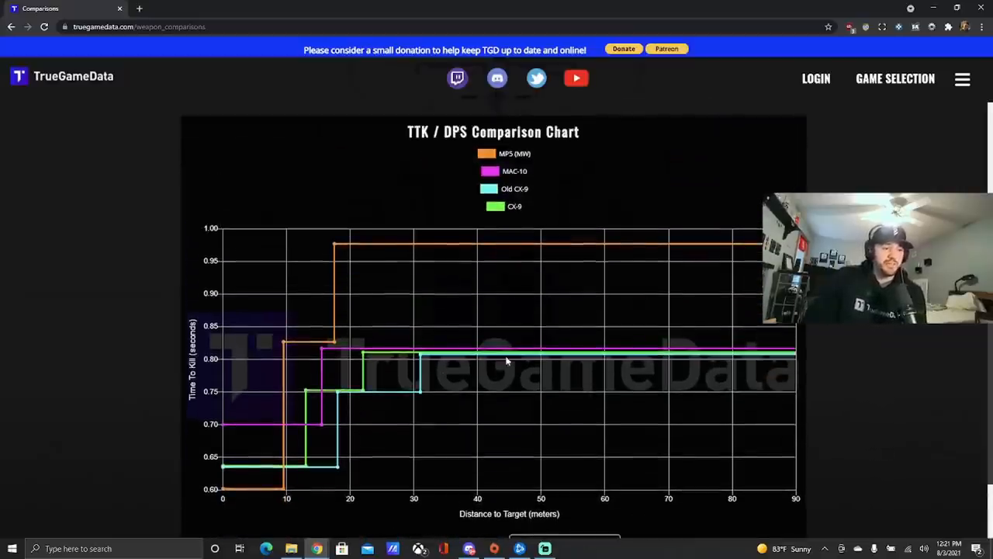
{"action": "mouse_move", "coordinate": [476, 233]}
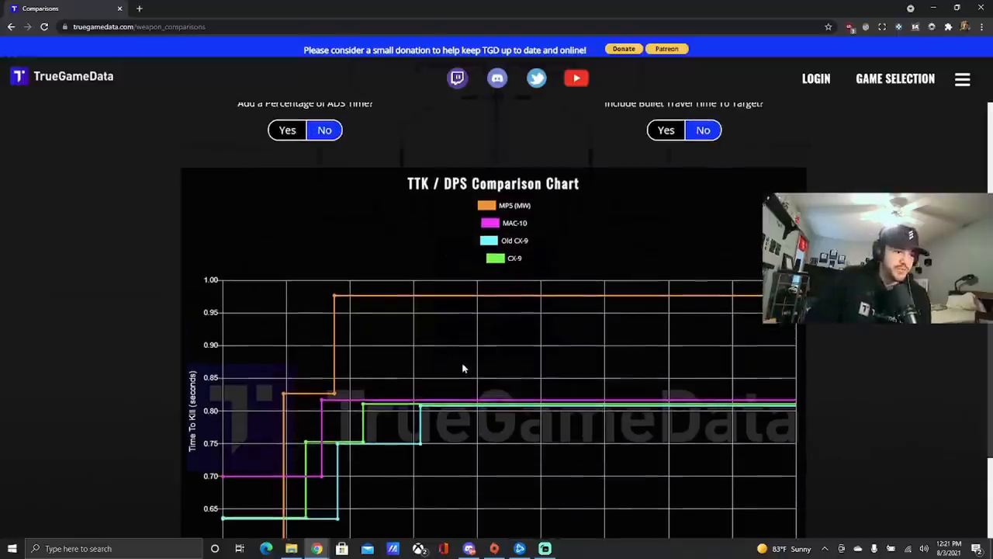
{"action": "scroll", "scroll_direction": "down", "scroll_amount": 3}
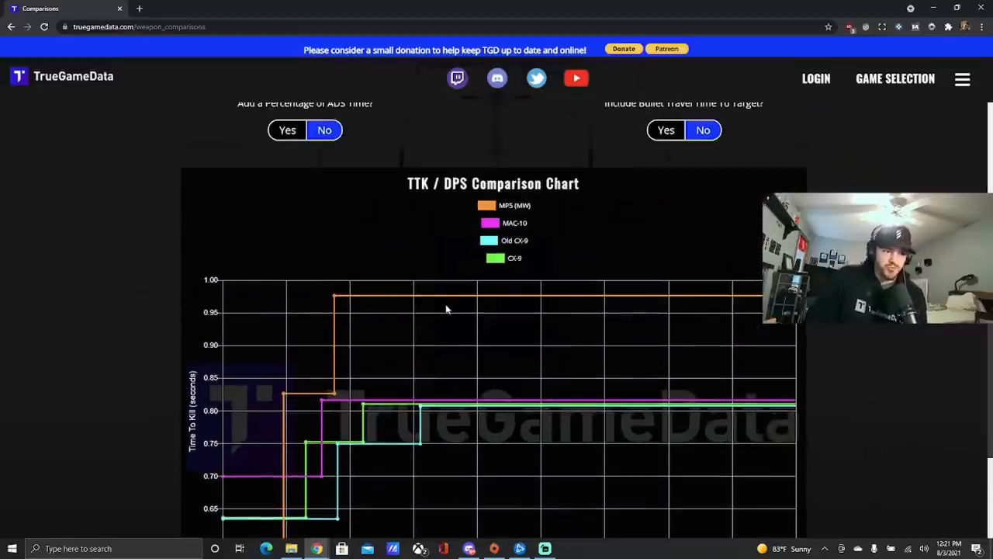
{"action": "scroll", "scroll_direction": "down", "scroll_amount": 3}
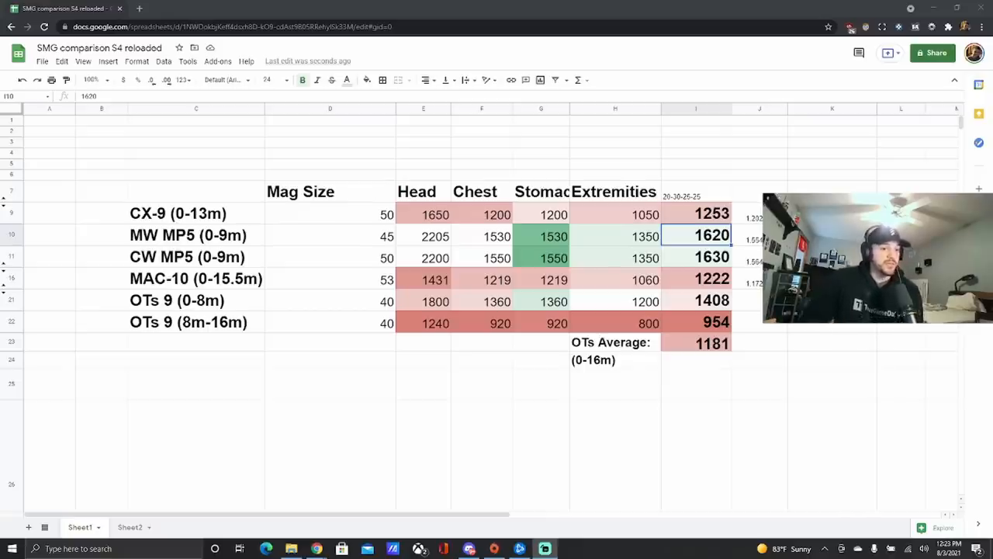
- Inspect the CX-9 (0-13m) row: mag size 50, damage formulas and its 1253 average
{"action": "left_click", "coordinate": [196, 213]}
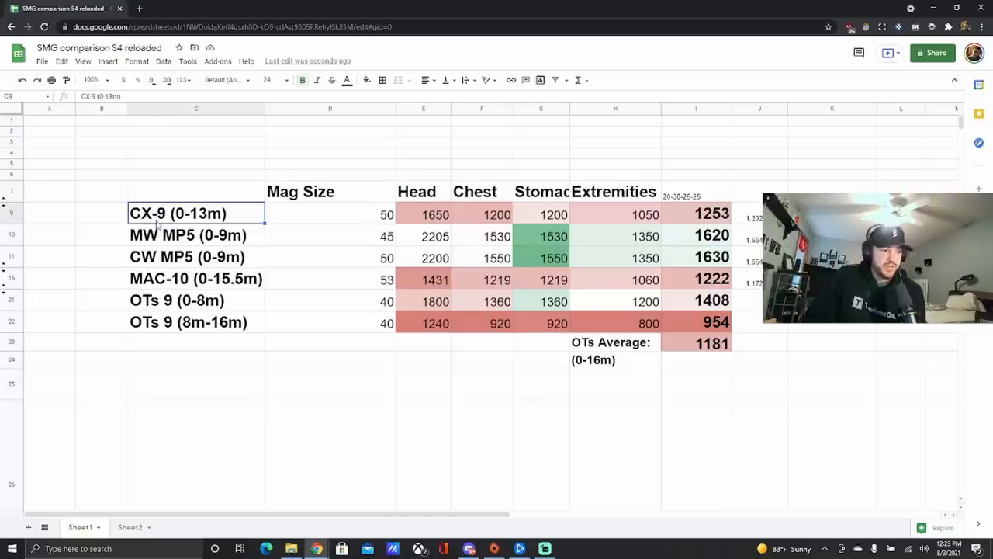
{"action": "left_click", "coordinate": [330, 214]}
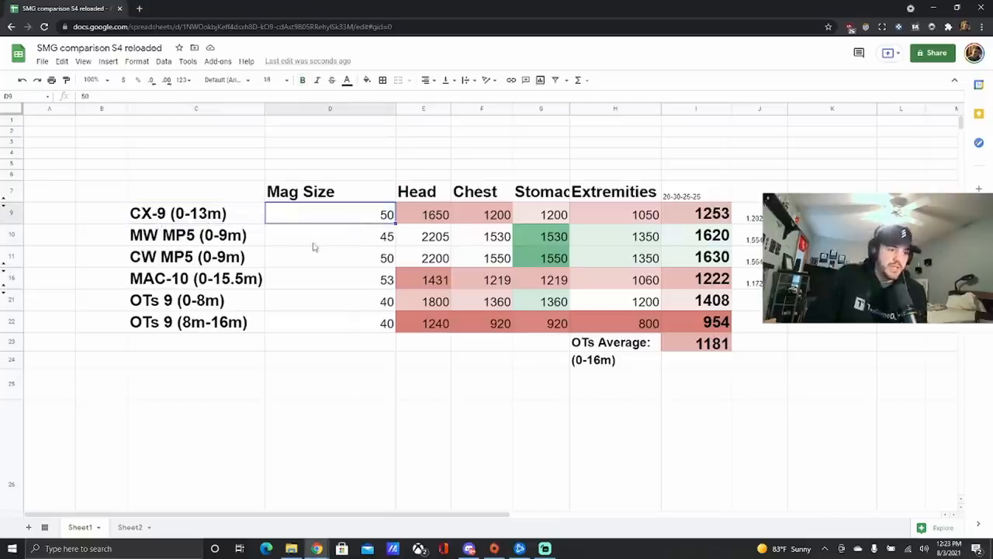
{"action": "left_click", "coordinate": [497, 214]}
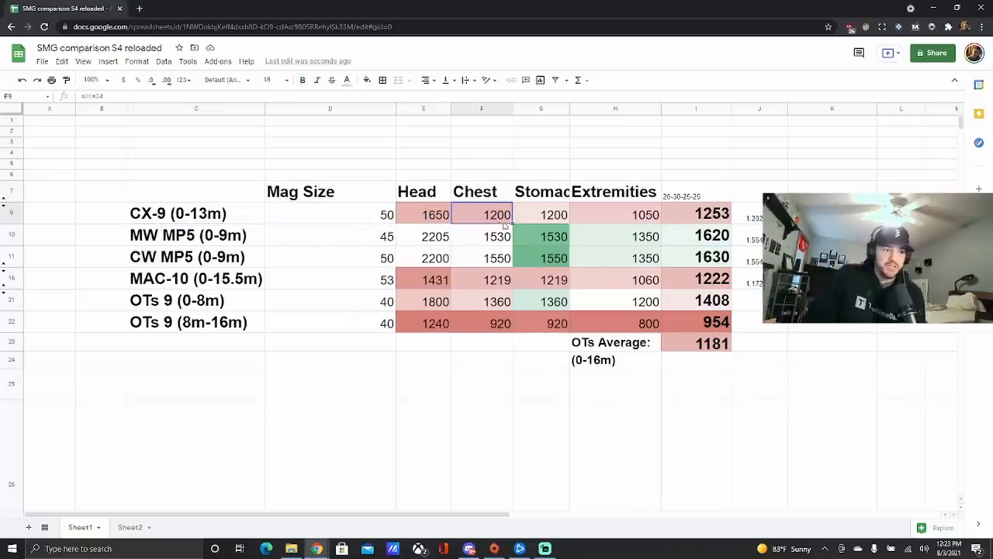
{"action": "left_click", "coordinate": [645, 214]}
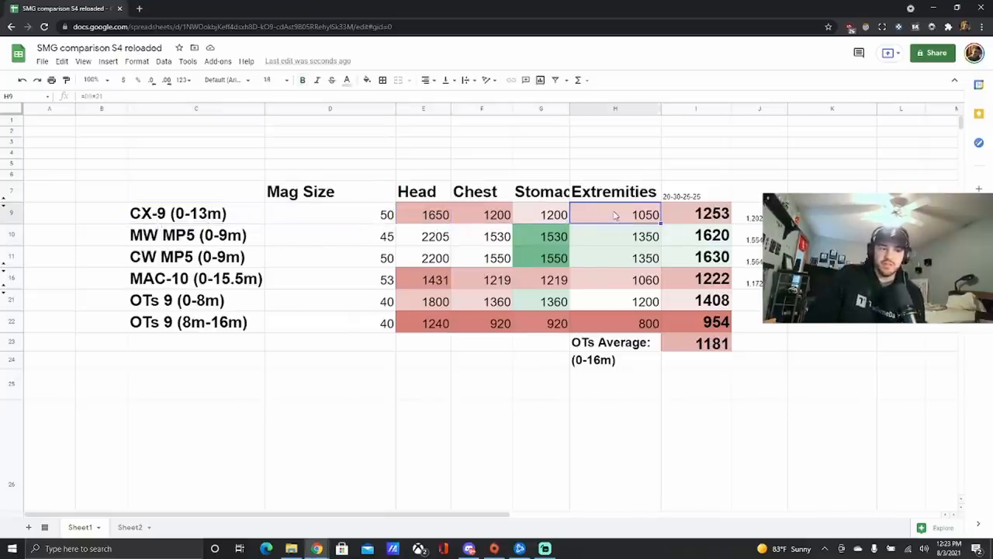
{"action": "left_click", "coordinate": [712, 214]}
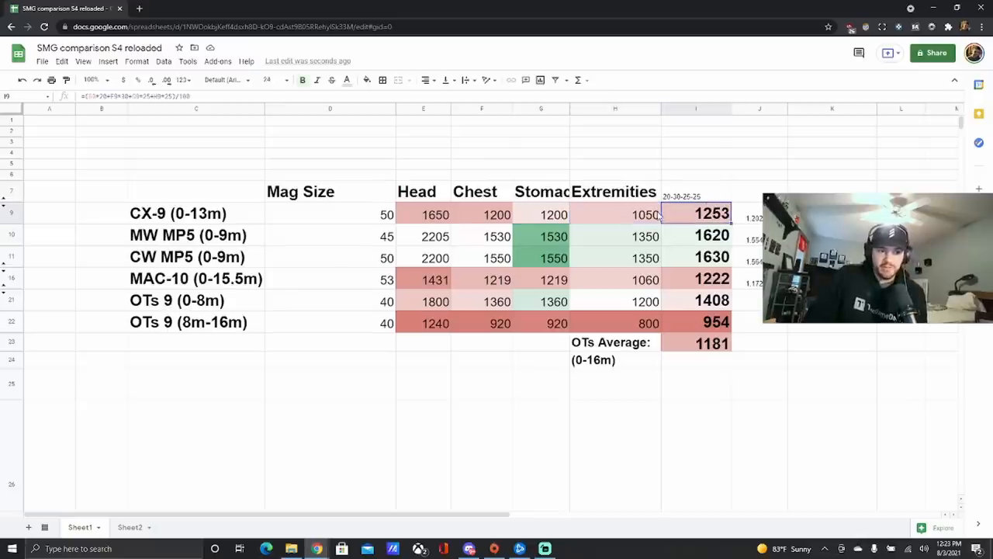
- Check the 20-30-25-25 weighting note and the OTs 9 (1408) and MAC-10 (1222) averages
{"action": "left_click", "coordinate": [694, 192]}
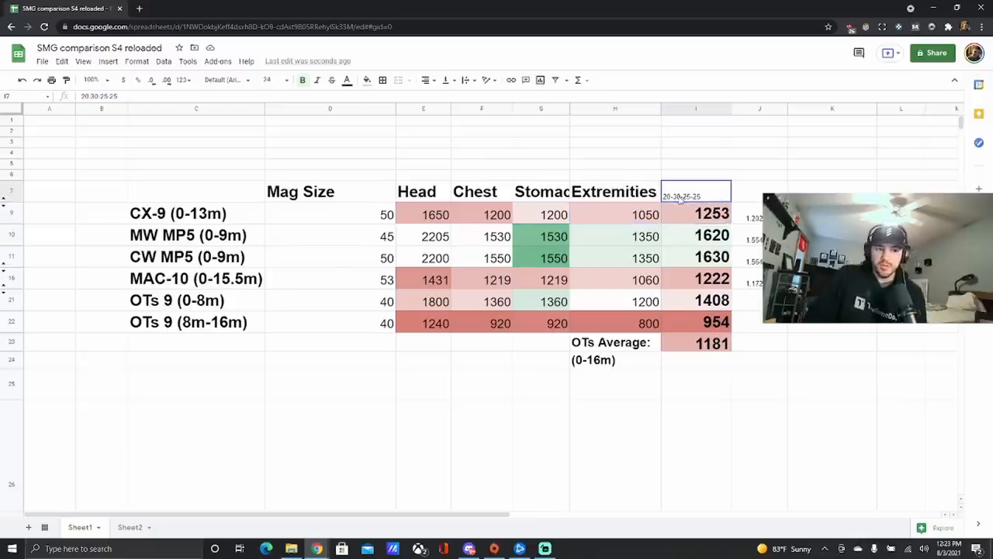
{"action": "left_click", "coordinate": [268, 80]}
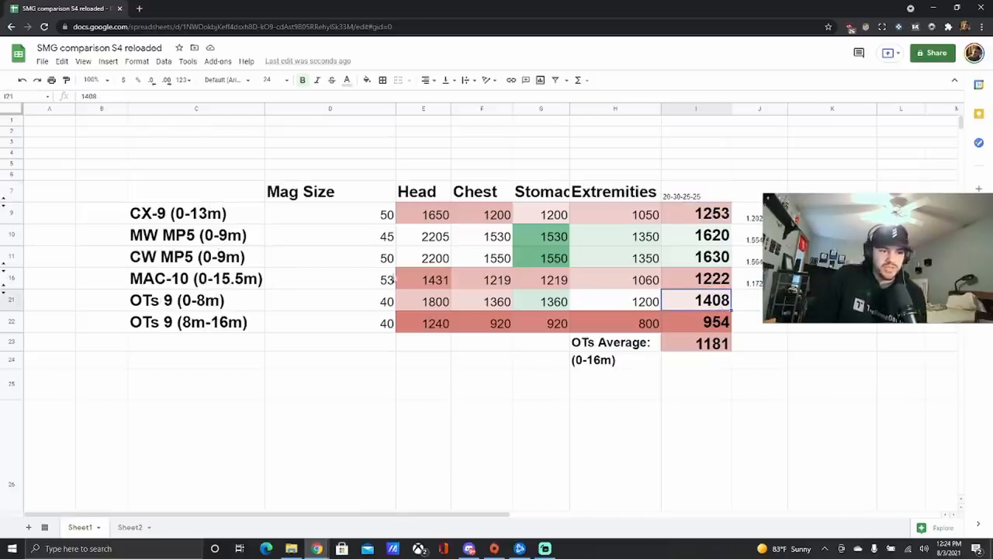
{"action": "left_click", "coordinate": [712, 279]}
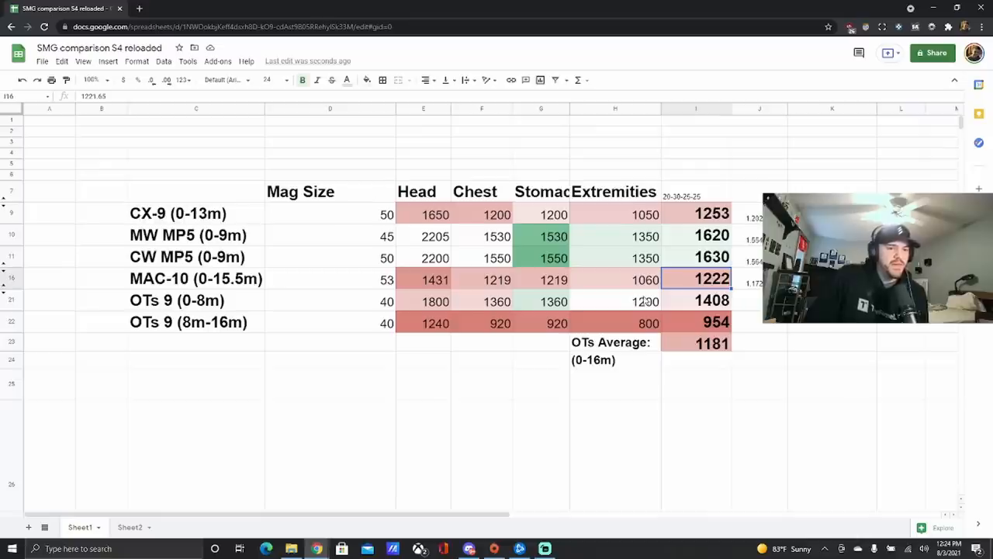
{"action": "mouse_move", "coordinate": [229, 301]}
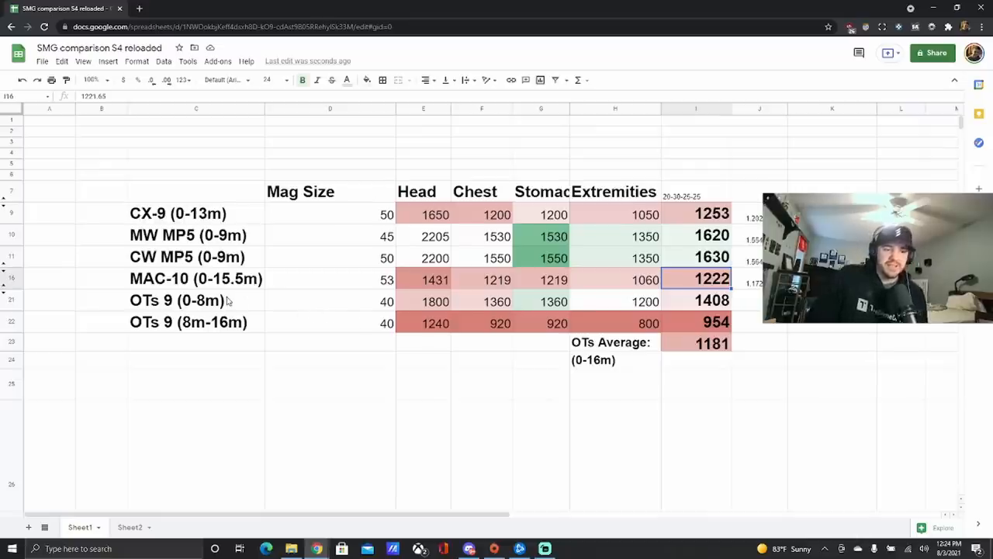